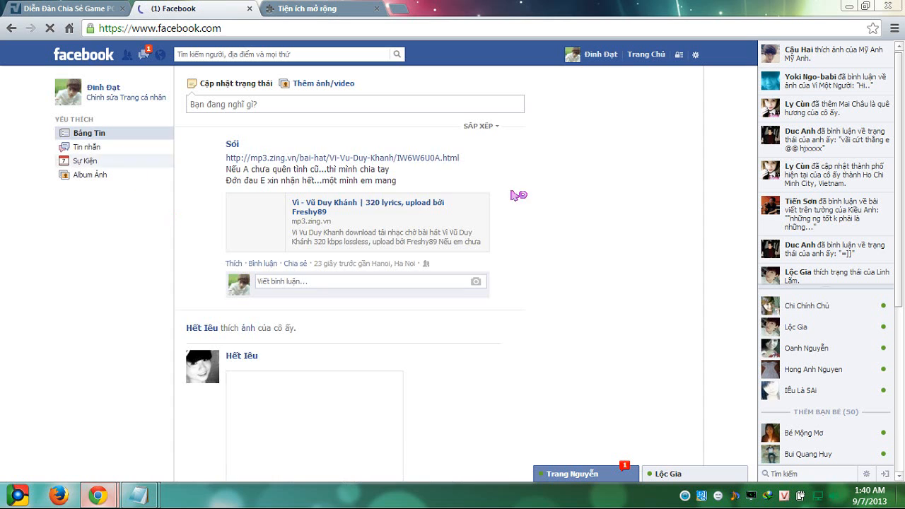
# - Review the Facebook makeover tutorial notes in the second Notepad window, then switch to a blank Chrome tab
pyautogui.scroll(-3)
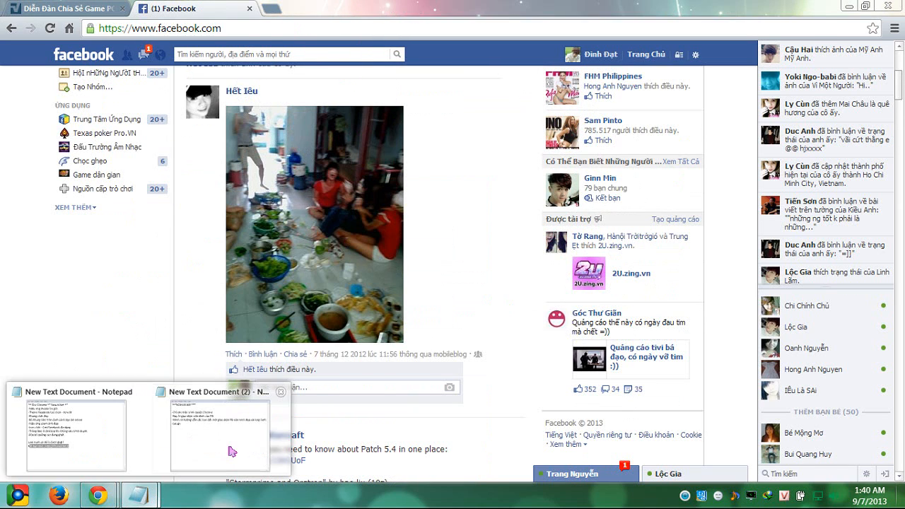
pyautogui.click(219, 391)
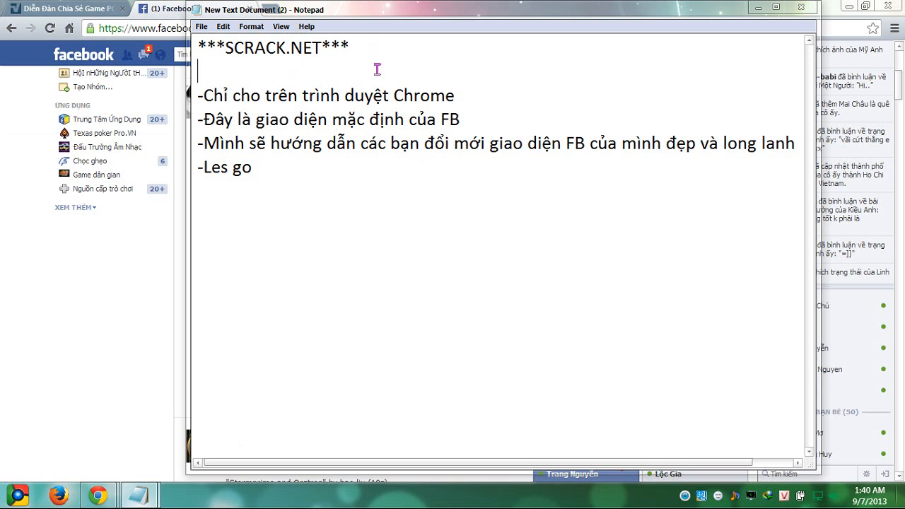
pyautogui.moveTo(225, 119); pyautogui.dragTo(387, 119)
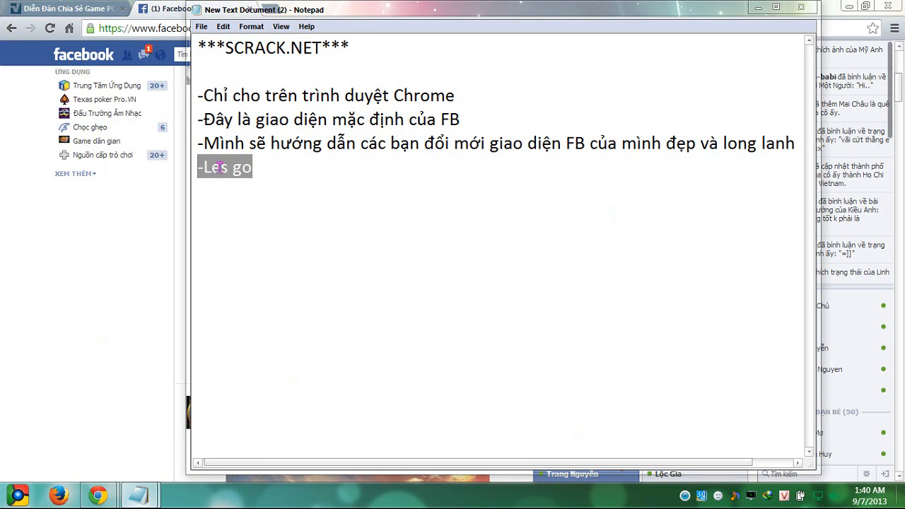
pyautogui.click(229, 167)
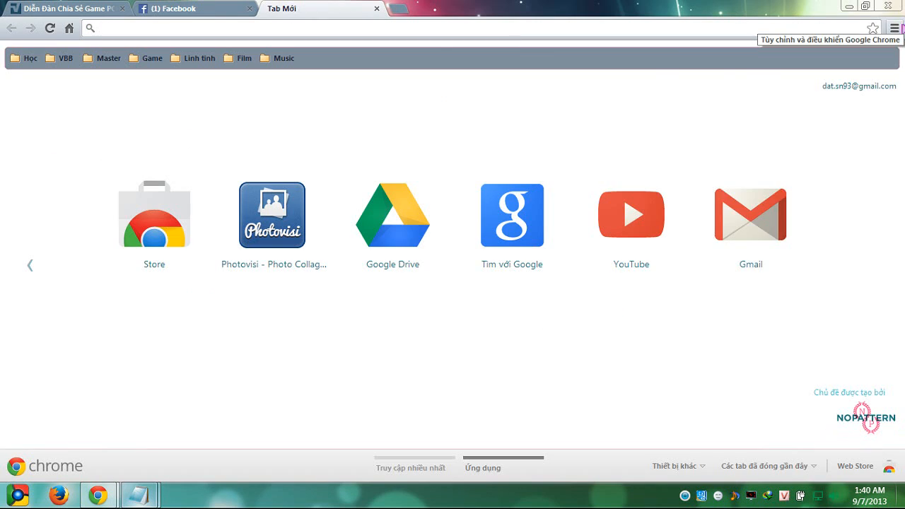
# - Enable the My theme for Facebook extension from Chrome's extensions page
pyautogui.click(895, 28)
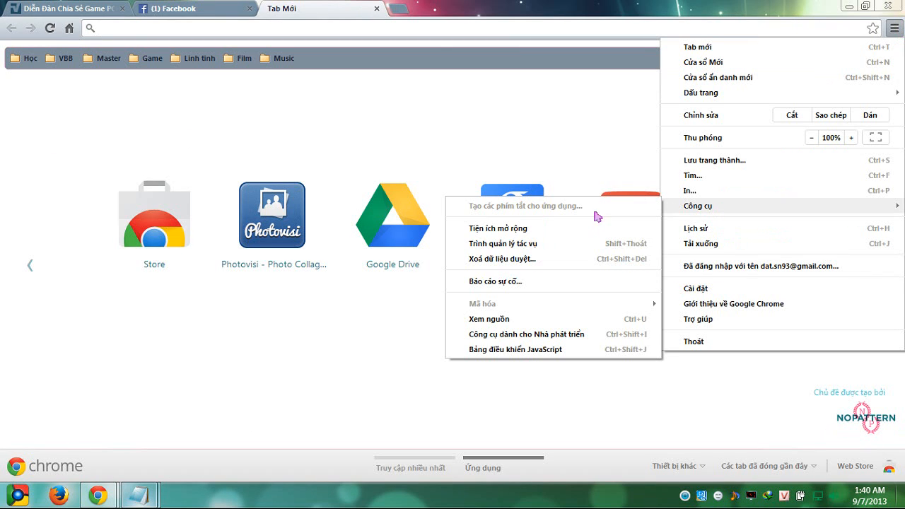
pyautogui.click(504, 228)
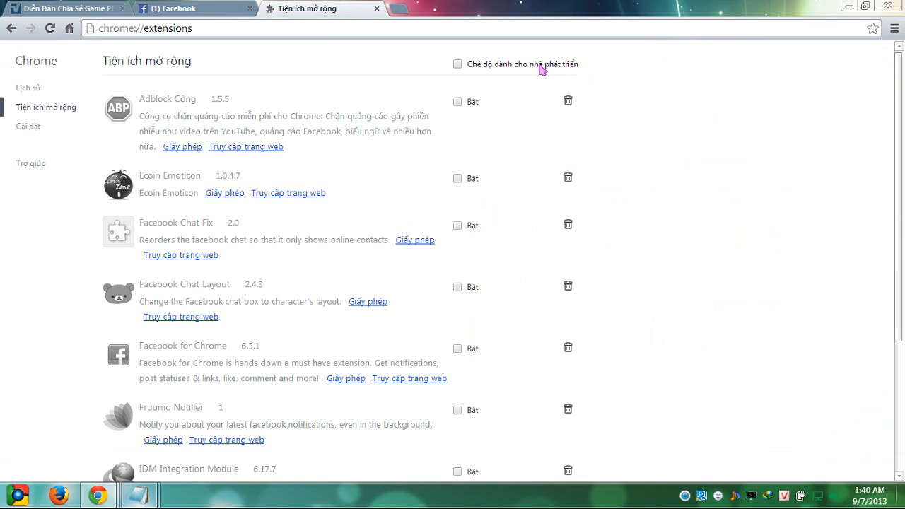
pyautogui.moveTo(320, 205)
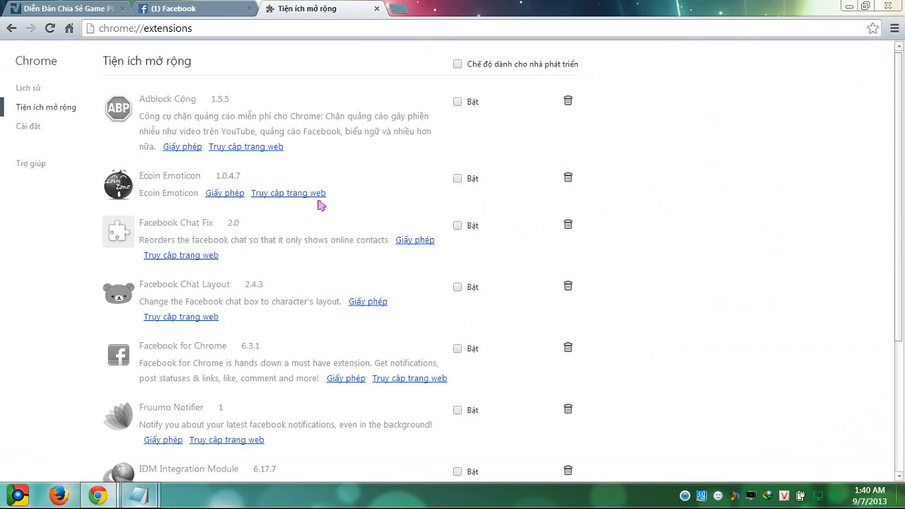
pyautogui.scroll(-3)
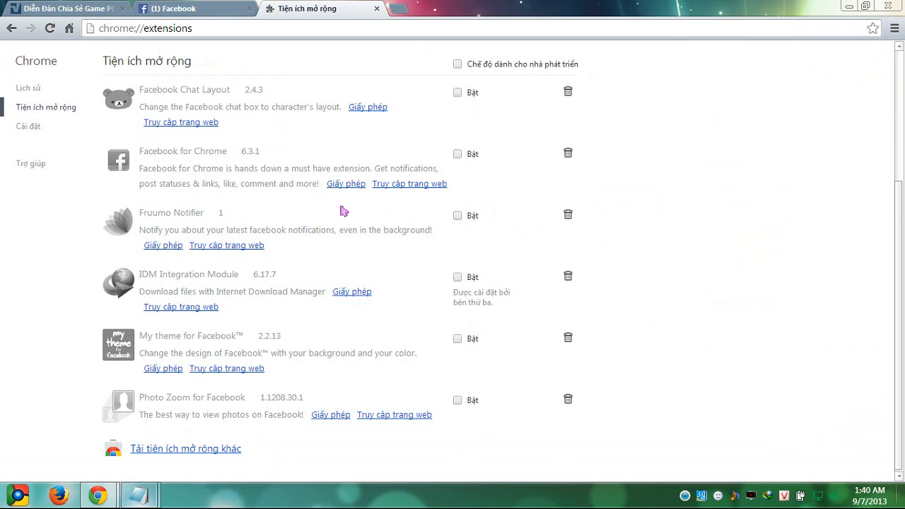
pyautogui.click(457, 338)
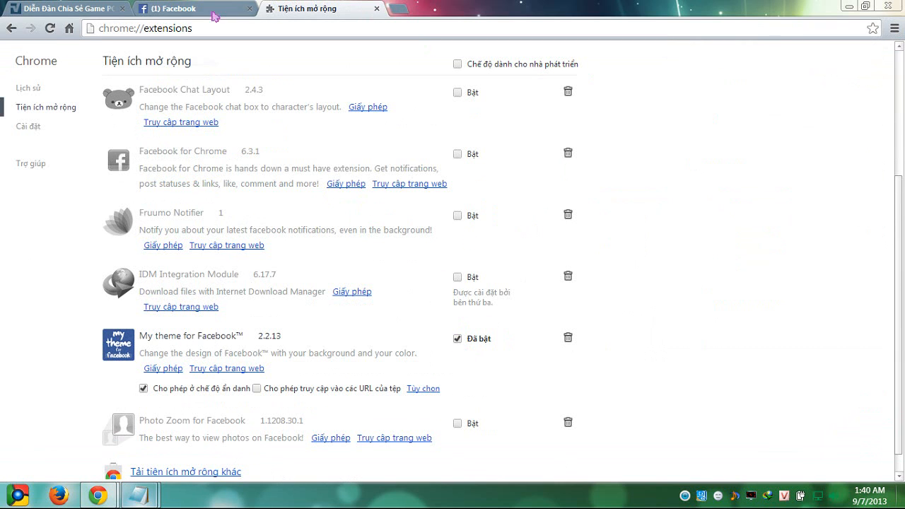
# - Set the theme's background image first to the green aurora, then to the Colorful-11 bubble wallpaper
pyautogui.click(184, 8)
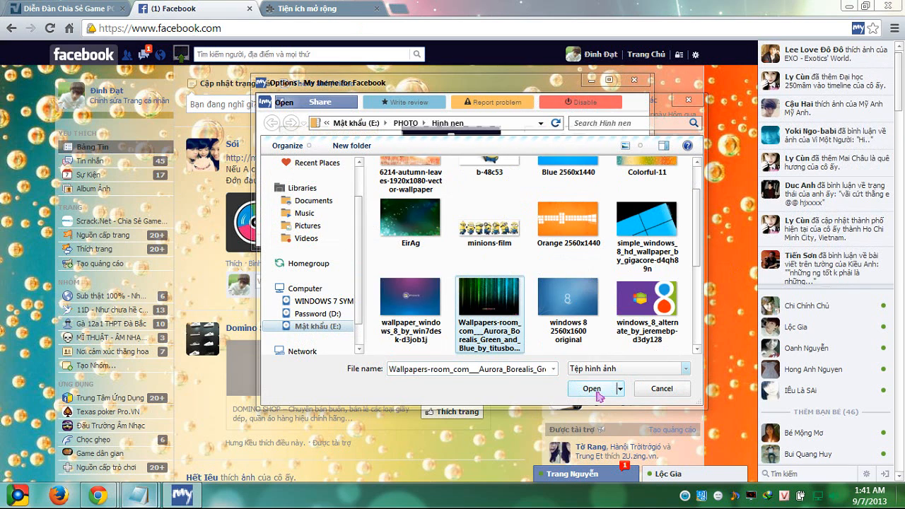
pyautogui.click(590, 388)
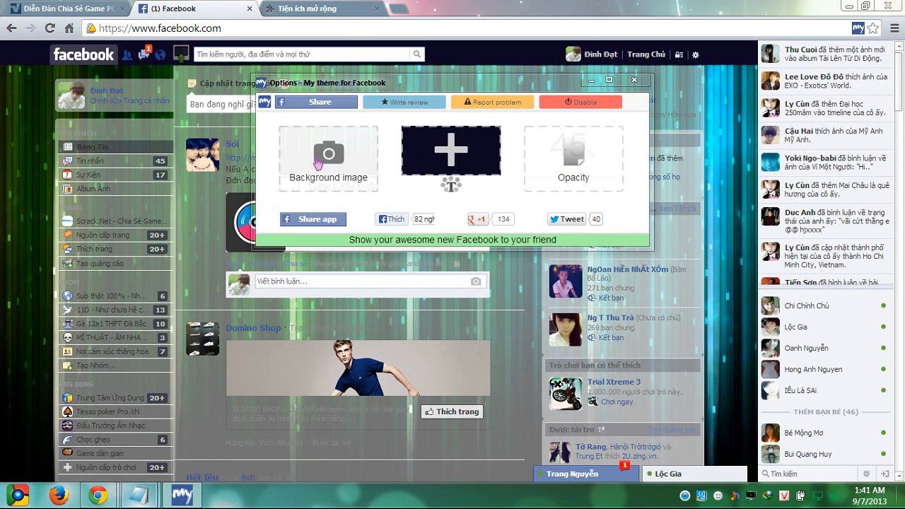
pyautogui.click(328, 158)
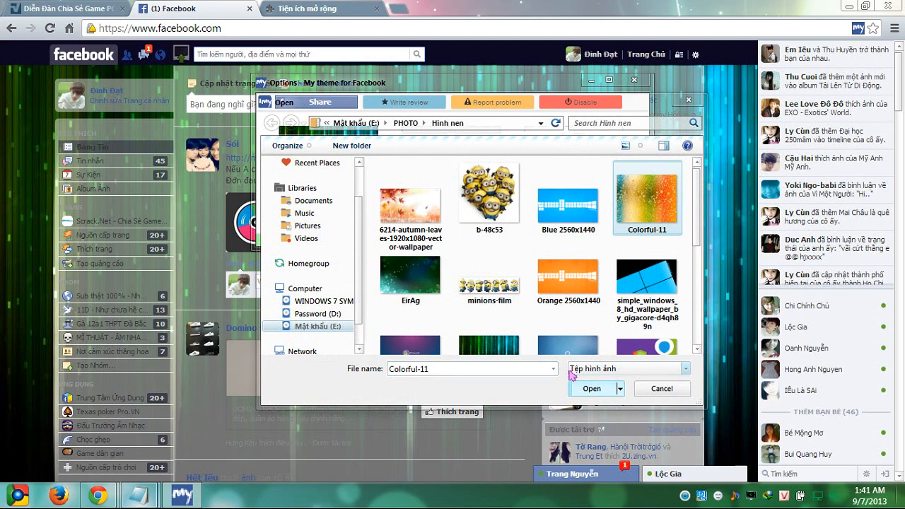
pyautogui.click(591, 388)
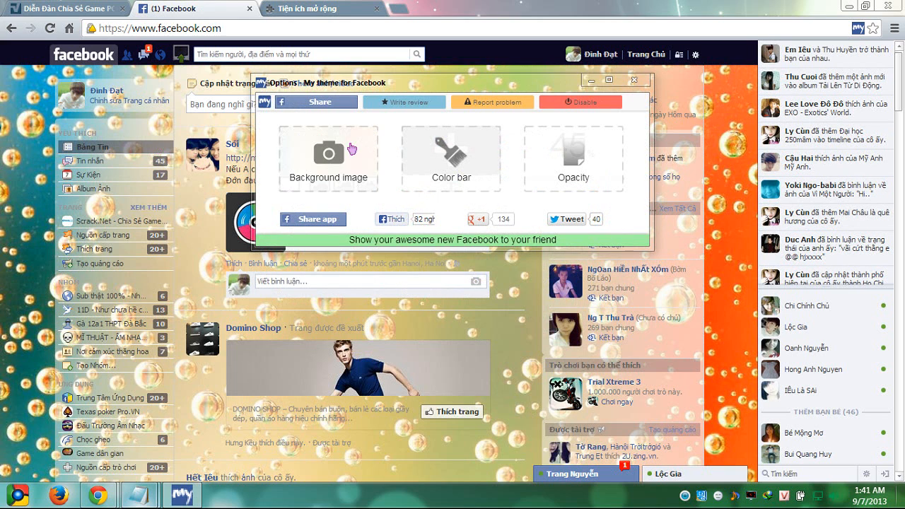
pyautogui.click(451, 158)
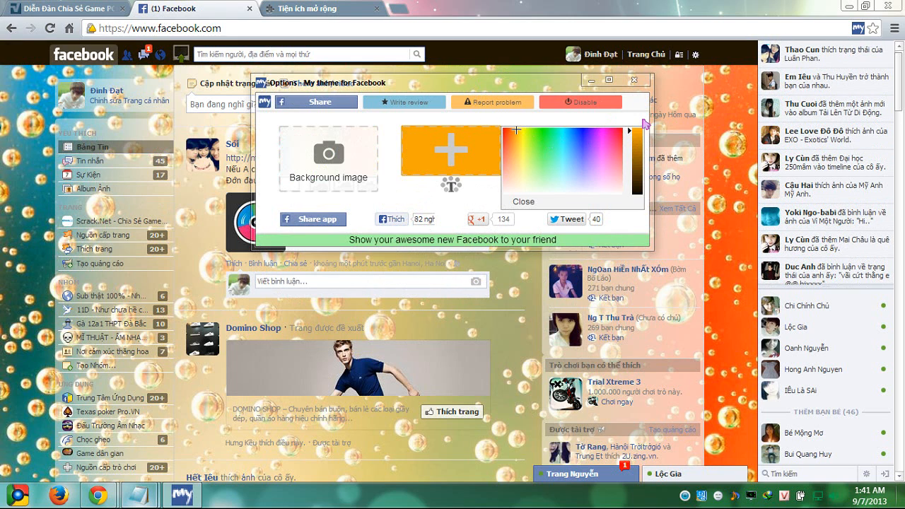
# - Pick a new bar colour and adjust the content opacity, then dismiss the theme options
pyautogui.click(562, 175)
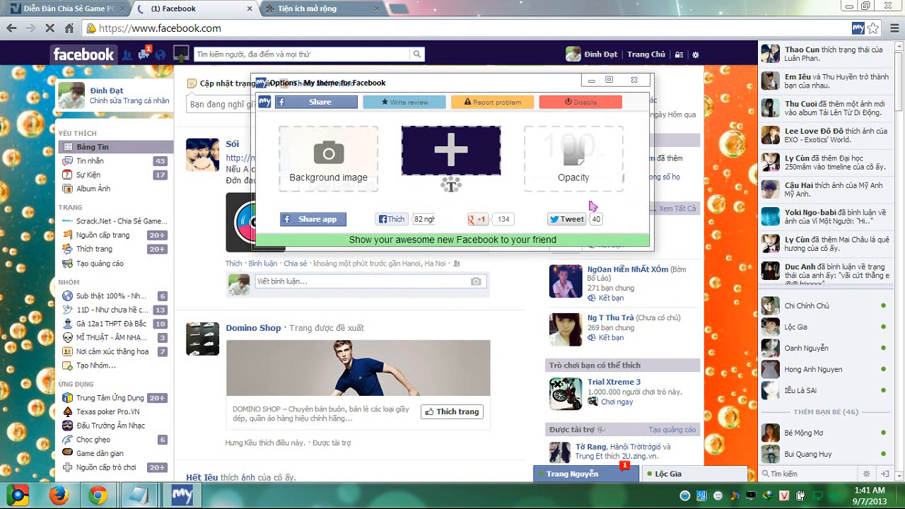
pyautogui.click(451, 149)
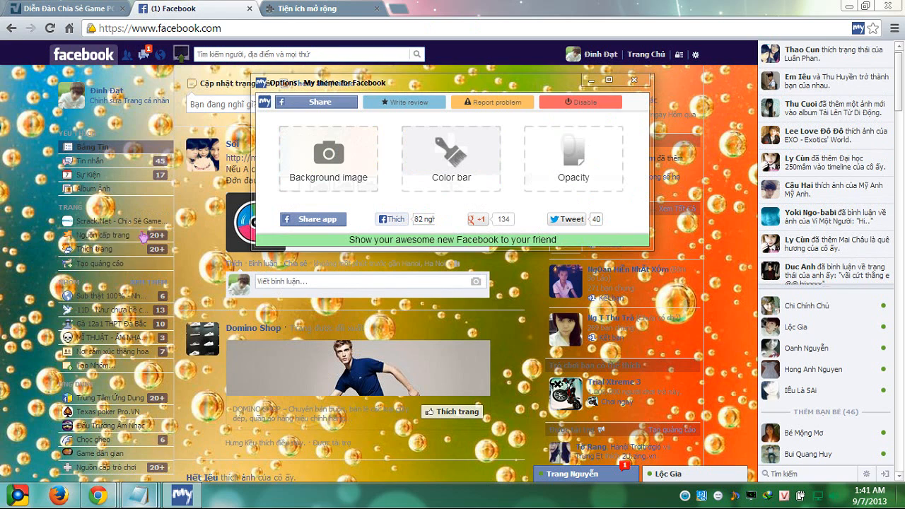
pyautogui.click(573, 158)
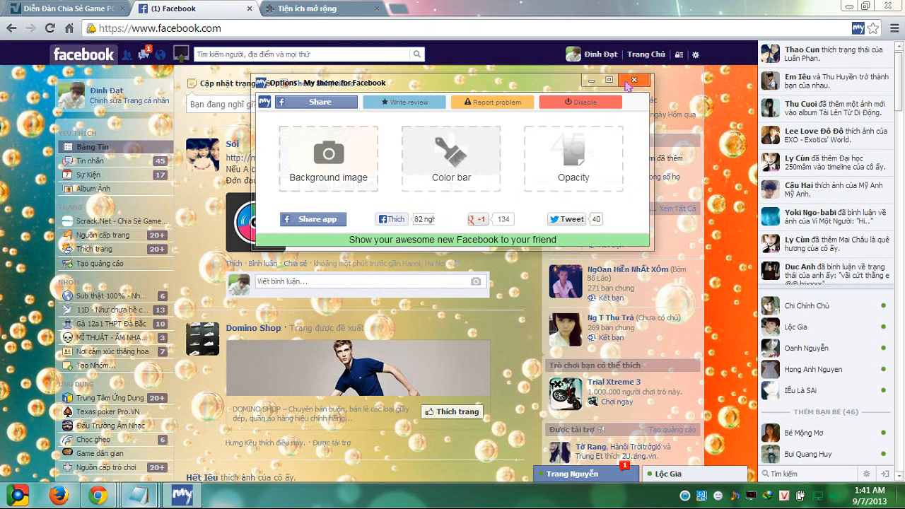
pyautogui.click(635, 79)
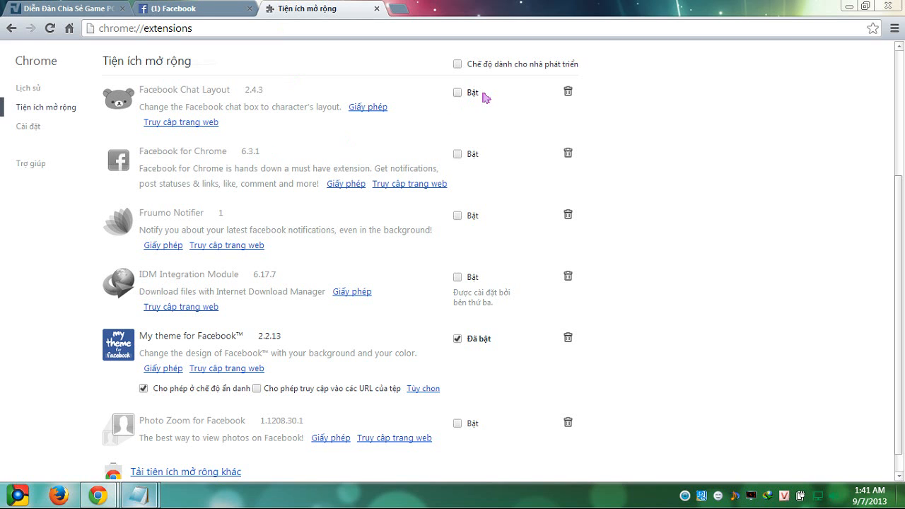
# - Enable the Facebook Chat Layout extension
pyautogui.click(458, 92)
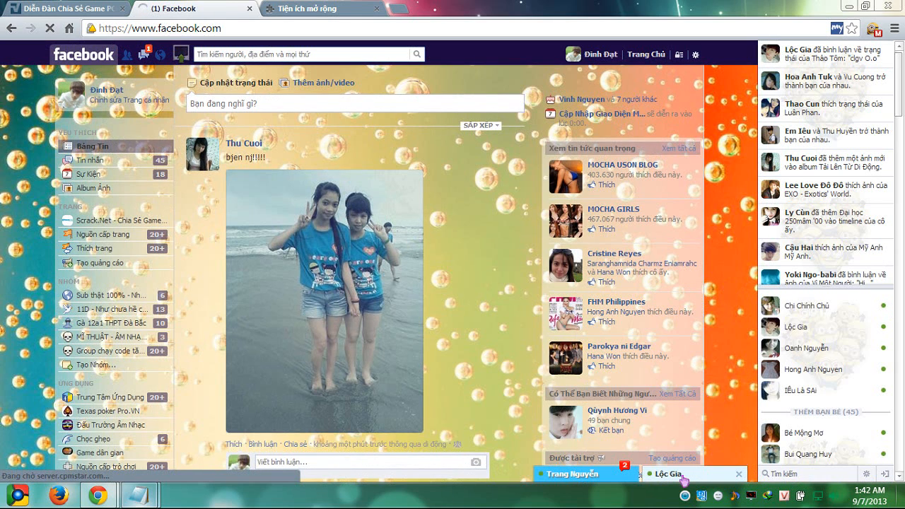
pyautogui.click(667, 474)
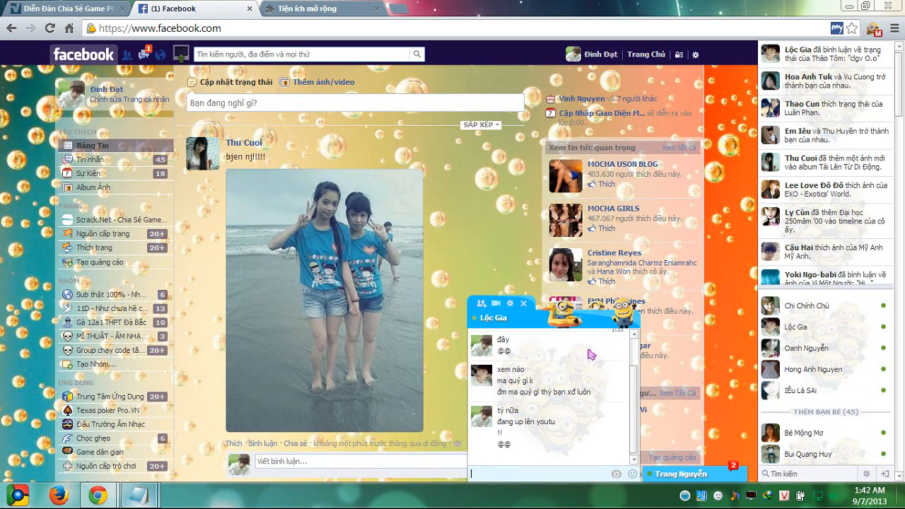
pyautogui.click(524, 303)
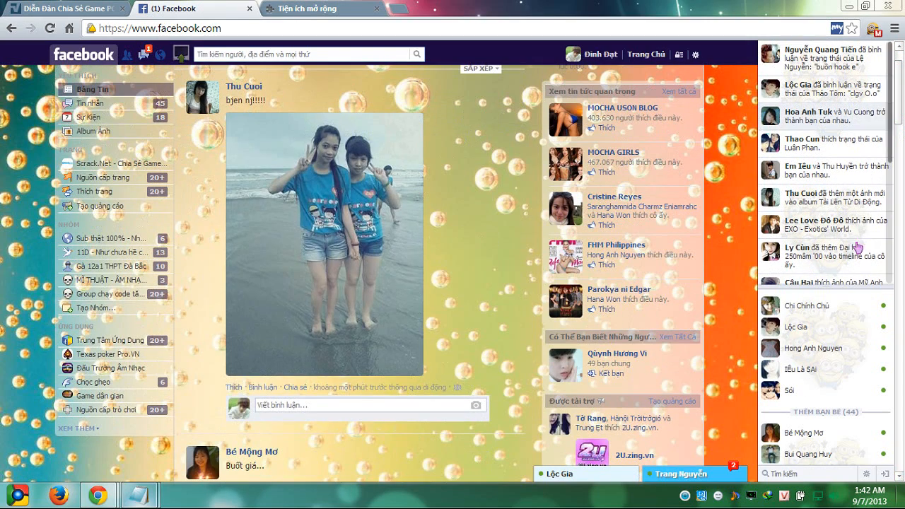
pyautogui.scroll(-3)
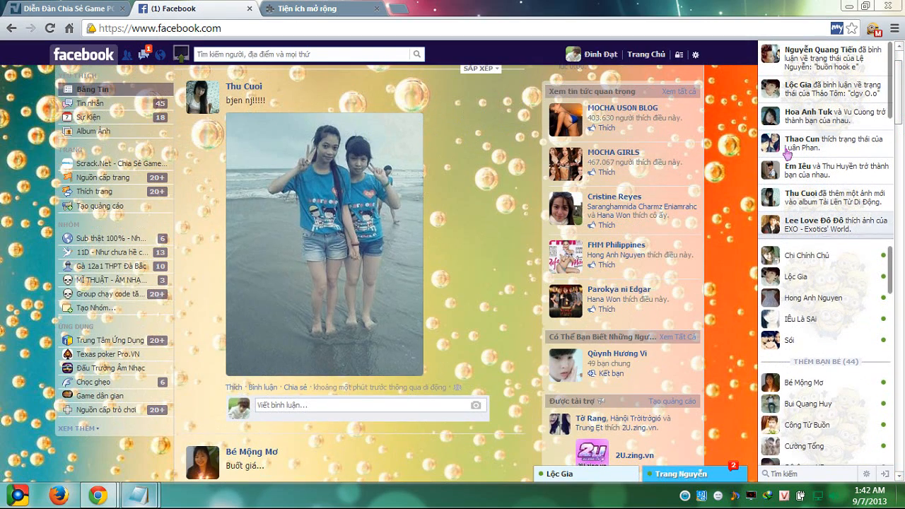
pyautogui.click(304, 8)
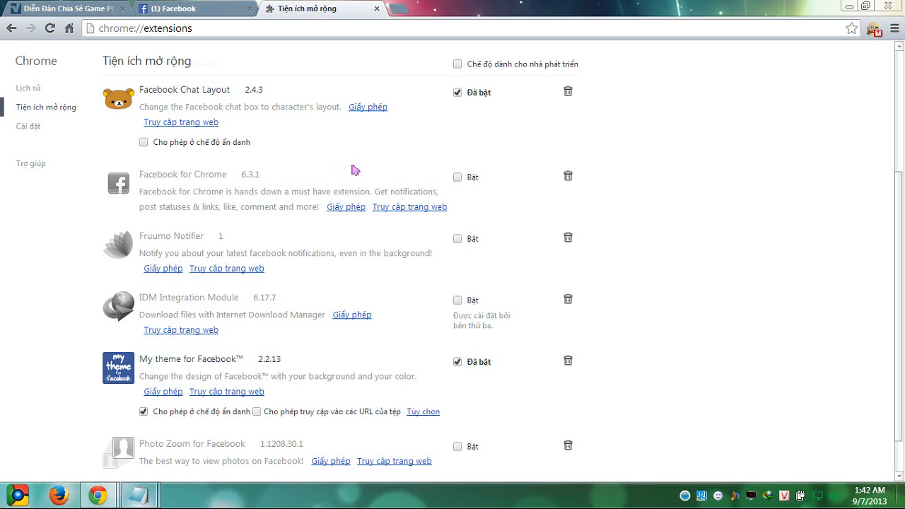
# - Enable Facebook Chat Fix and Photo Zoom for Facebook, checking Facebook's online-only contact sidebar
pyautogui.scroll(3)
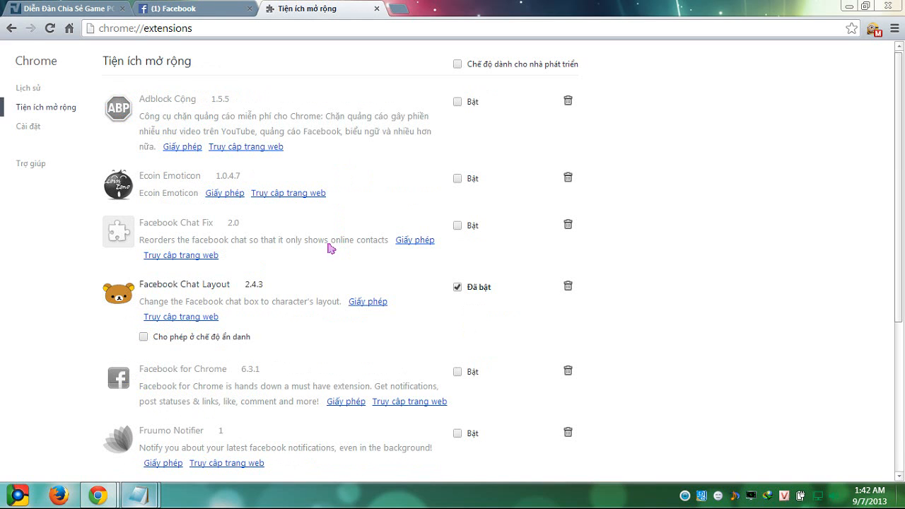
pyautogui.click(458, 225)
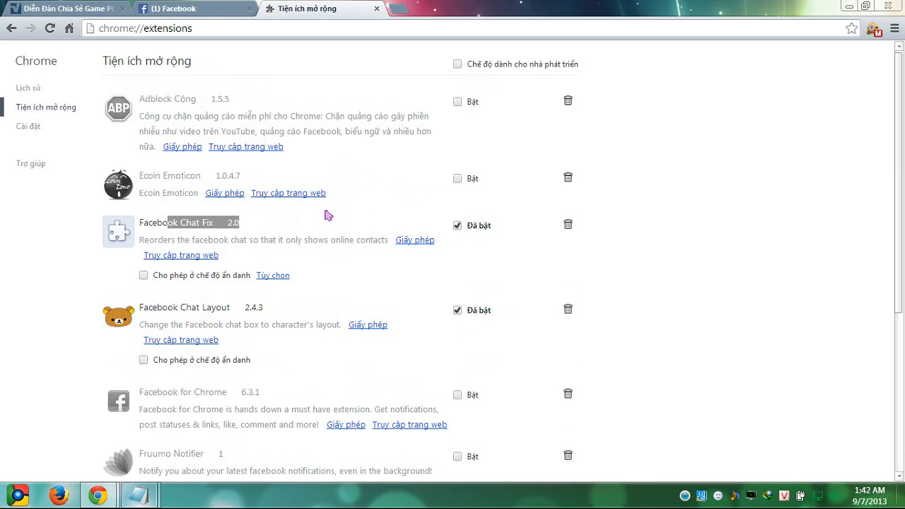
pyautogui.click(170, 8)
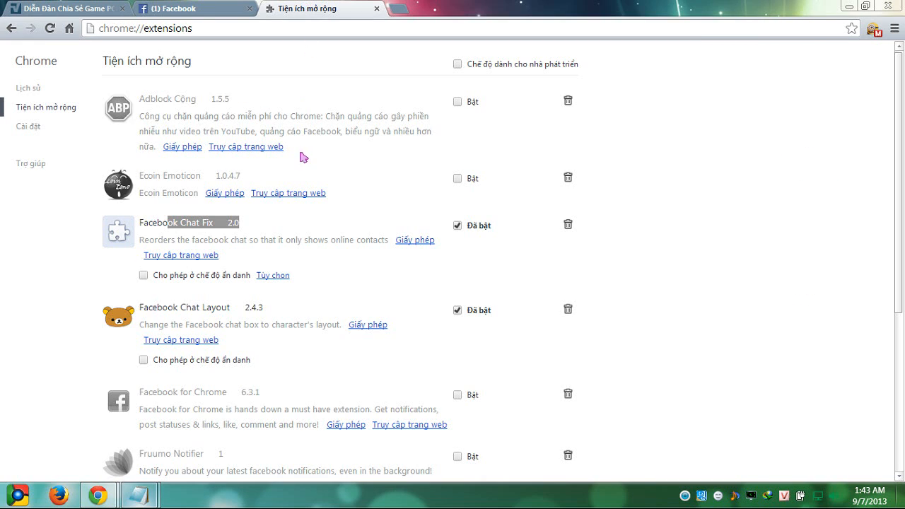
pyautogui.scroll(-3)
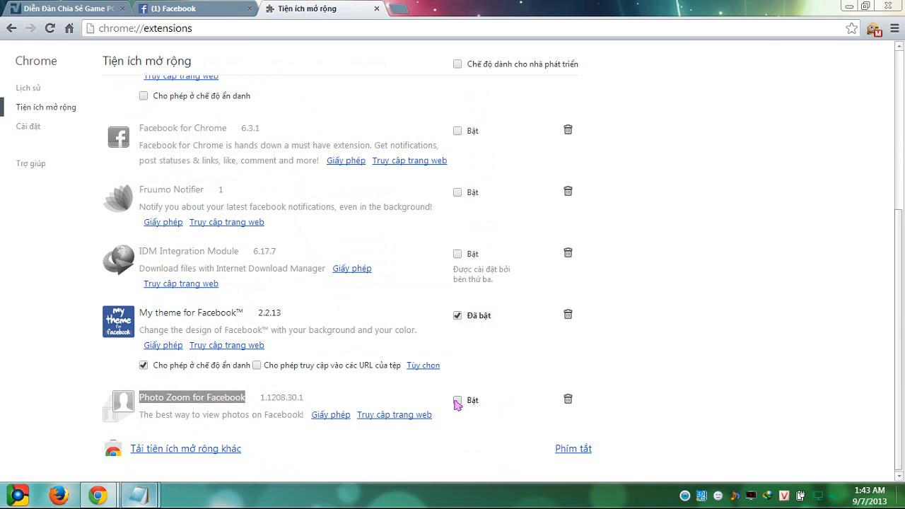
pyautogui.click(170, 9)
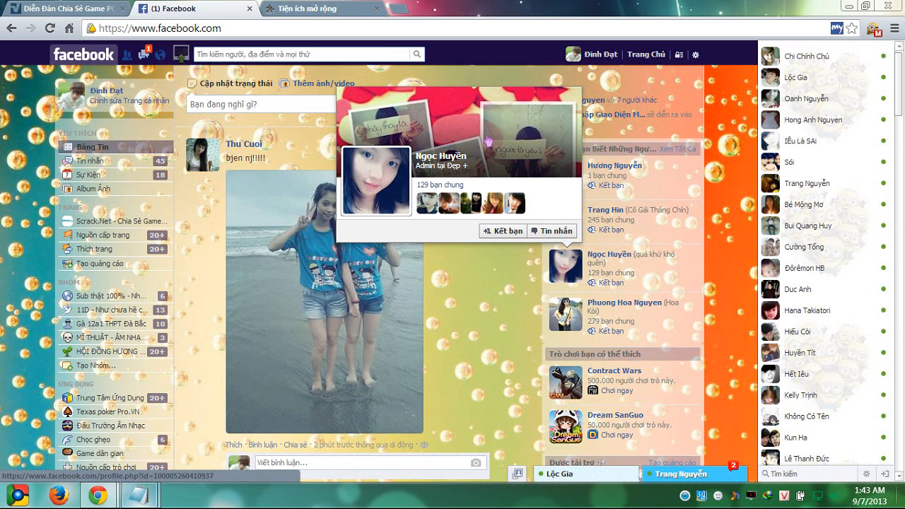
pyautogui.click(377, 183)
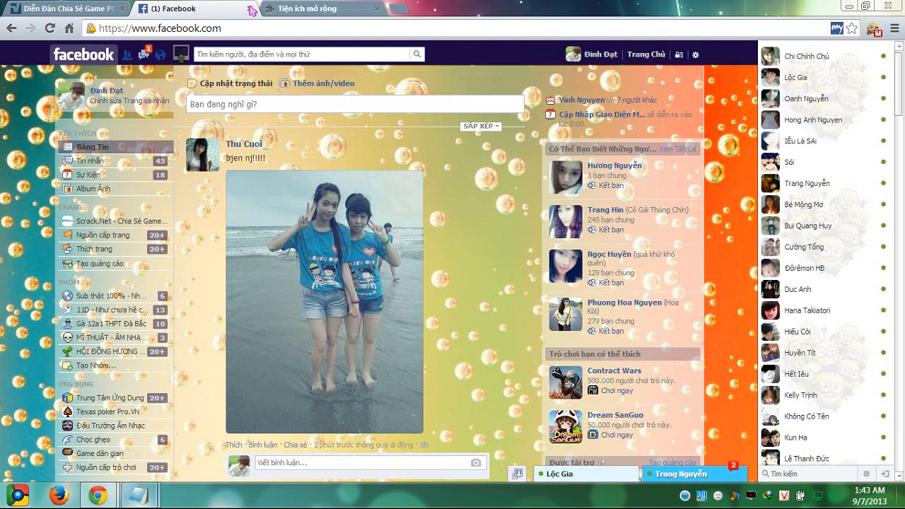
pyautogui.scroll(-3)
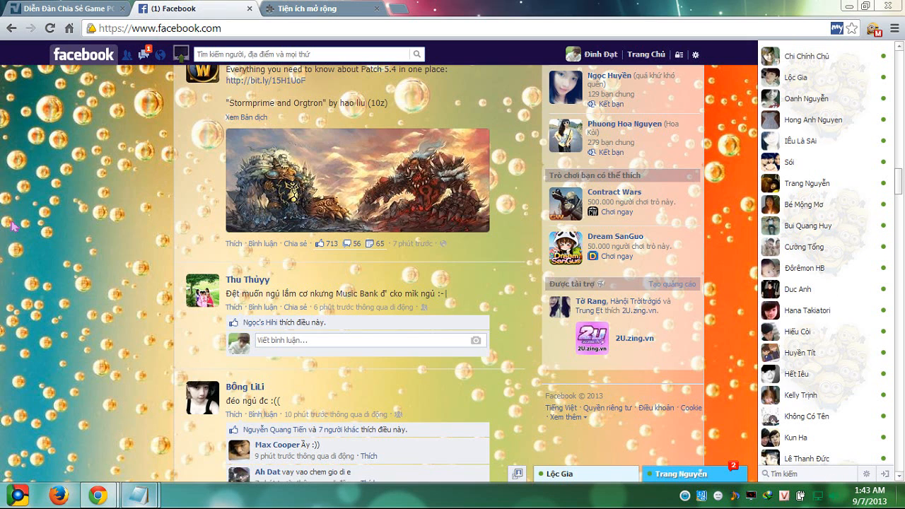
pyautogui.click(689, 473)
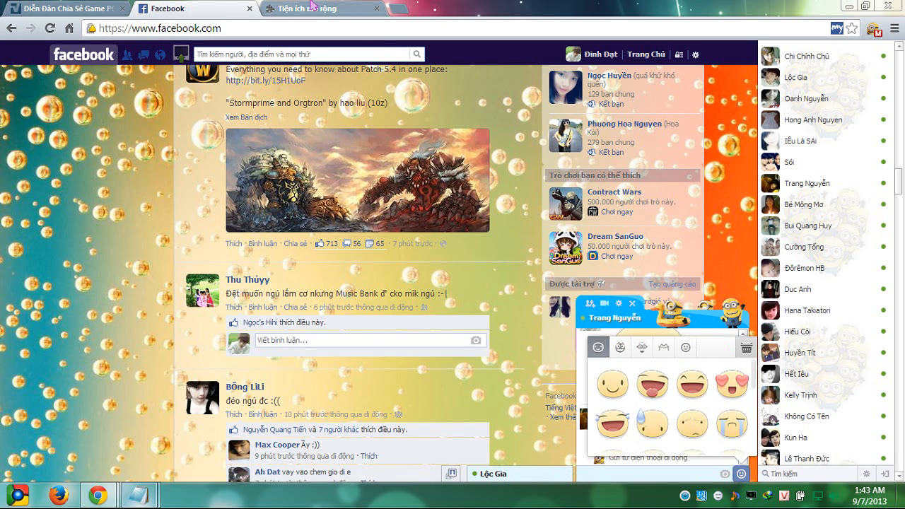
pyautogui.click(304, 8)
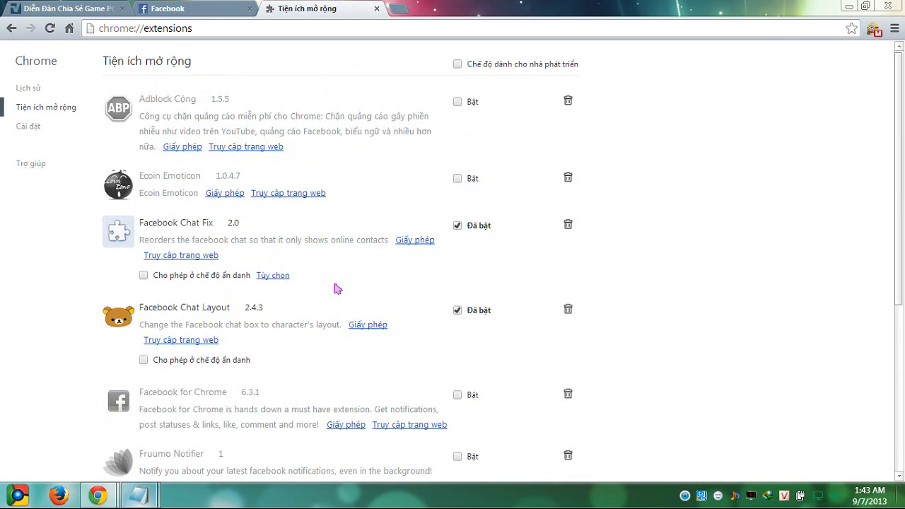
pyautogui.click(458, 177)
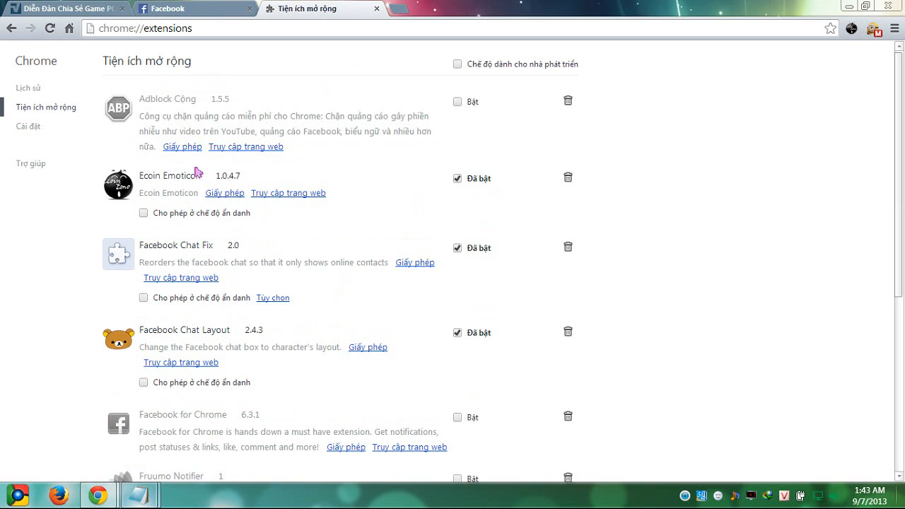
pyautogui.click(194, 8)
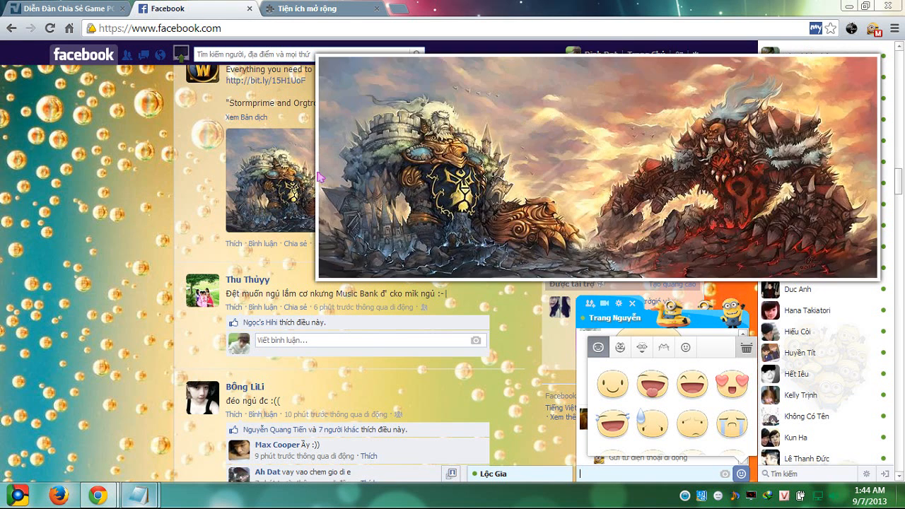